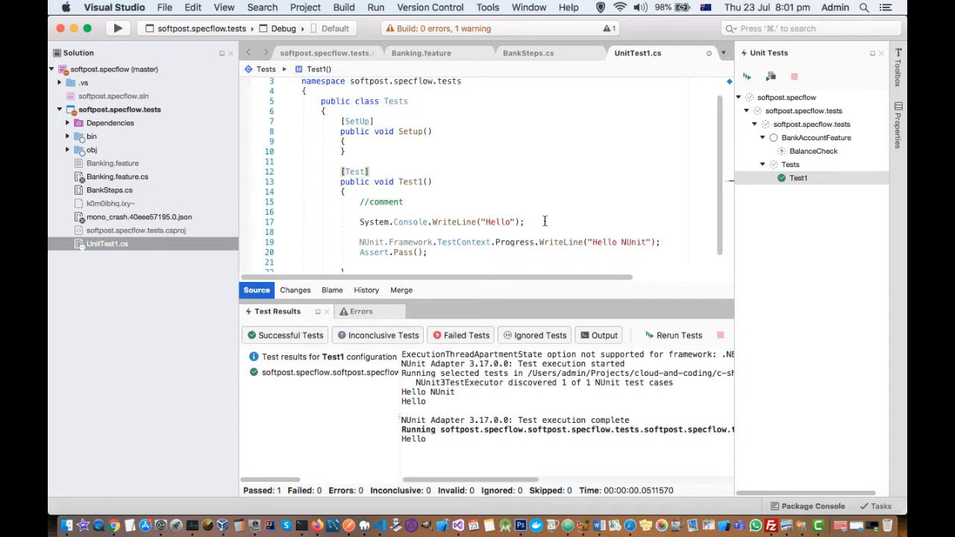
mouse_move(431, 253)
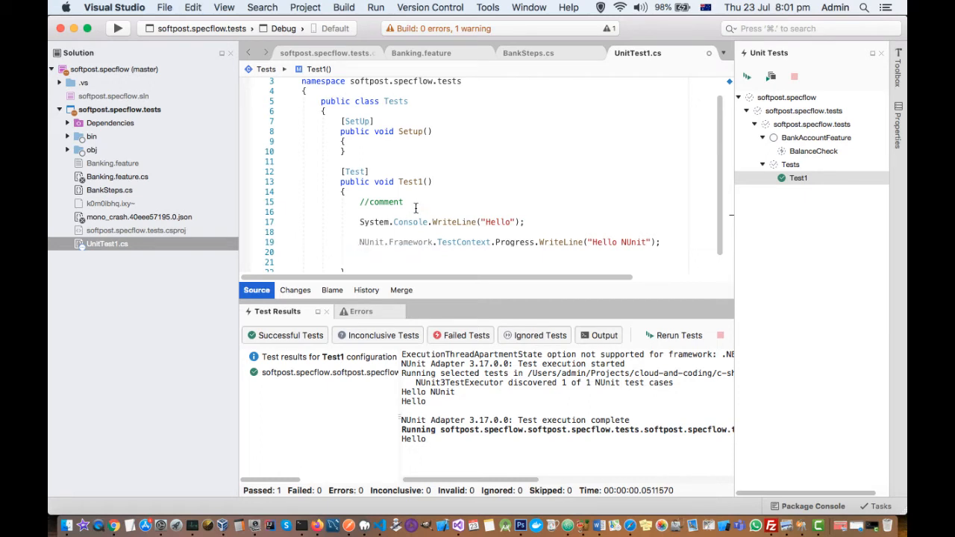
Step: Add a blank line before Assert.Pass(); below the TestContext.Progress.WriteLine line in Test1
type("Assert.Pass();")
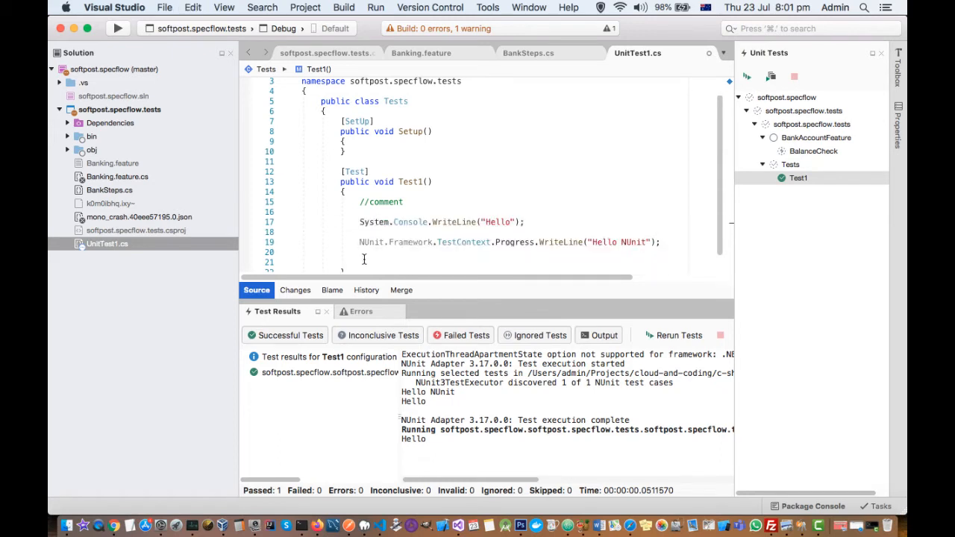
type("Assert.Pass();")
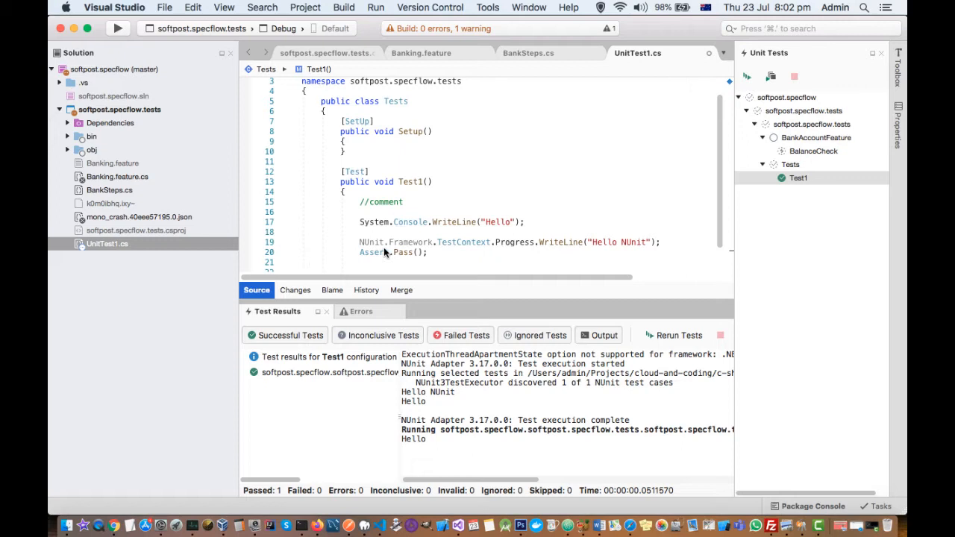
mouse_move(438, 408)
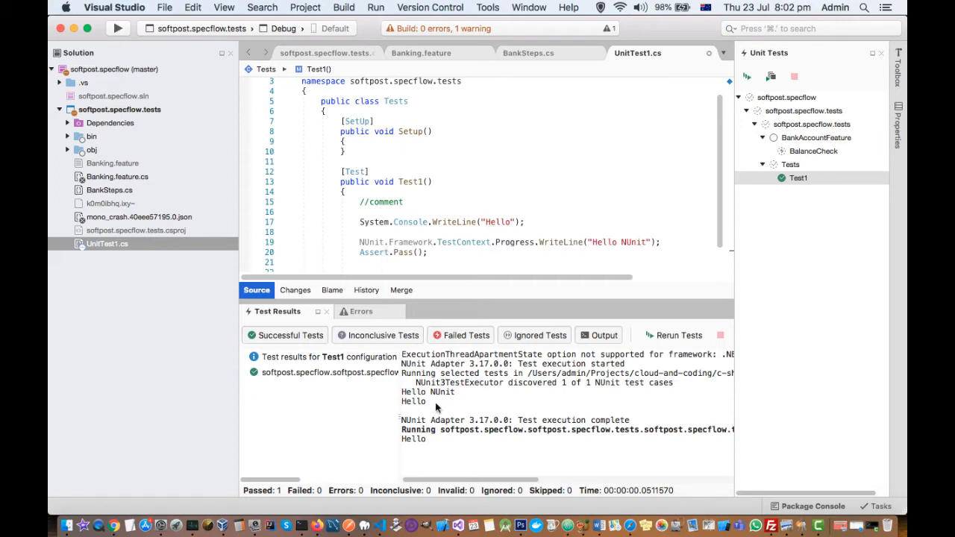
left_click_drag(402, 392, 455, 402)
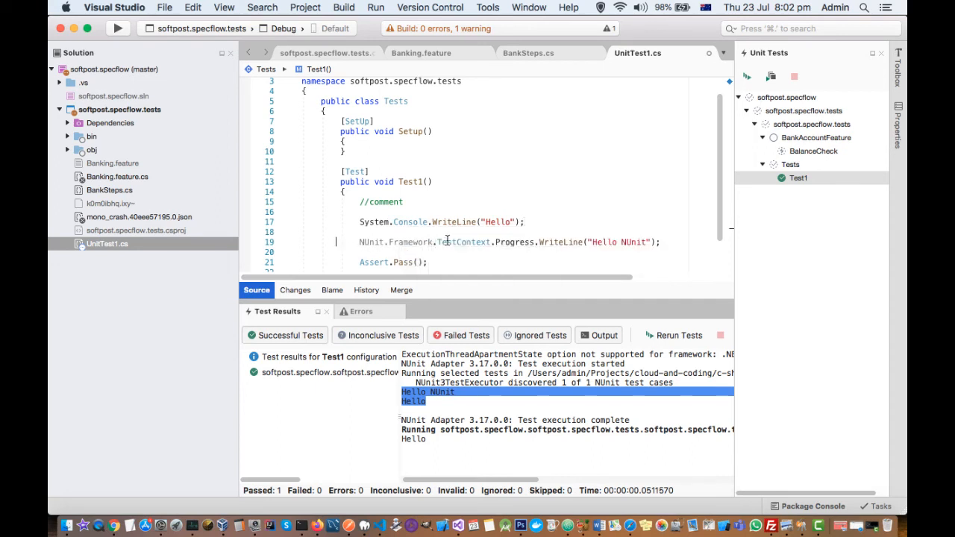
mouse_move(465, 242)
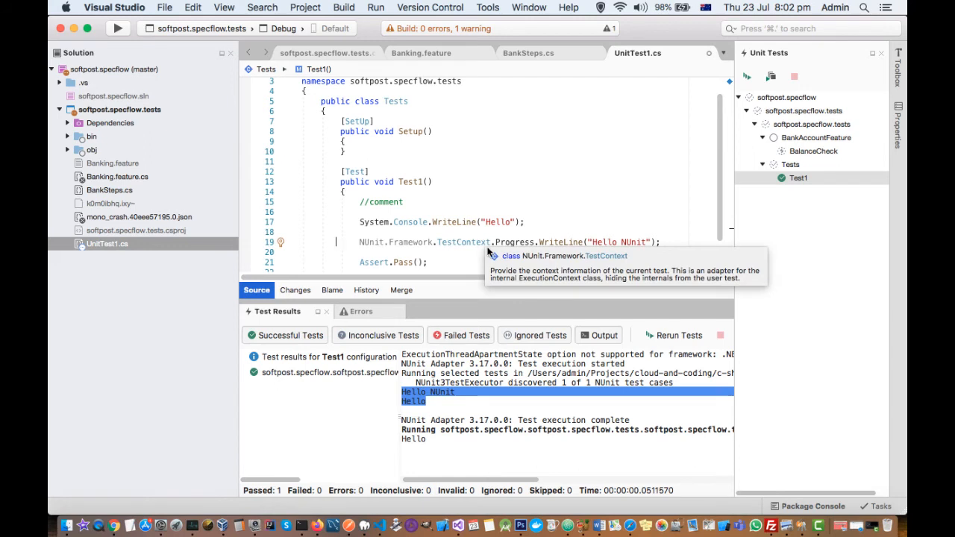
mouse_move(455, 239)
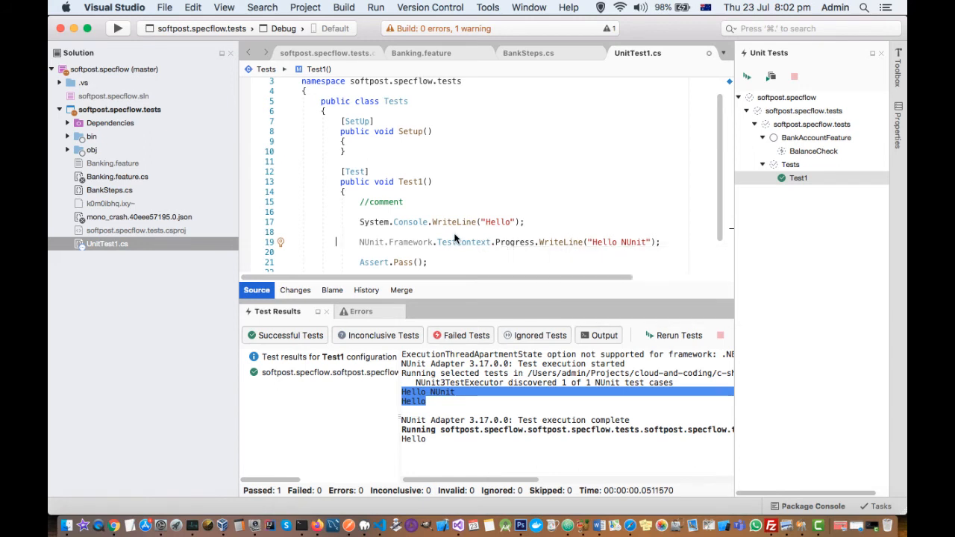
mouse_move(570, 247)
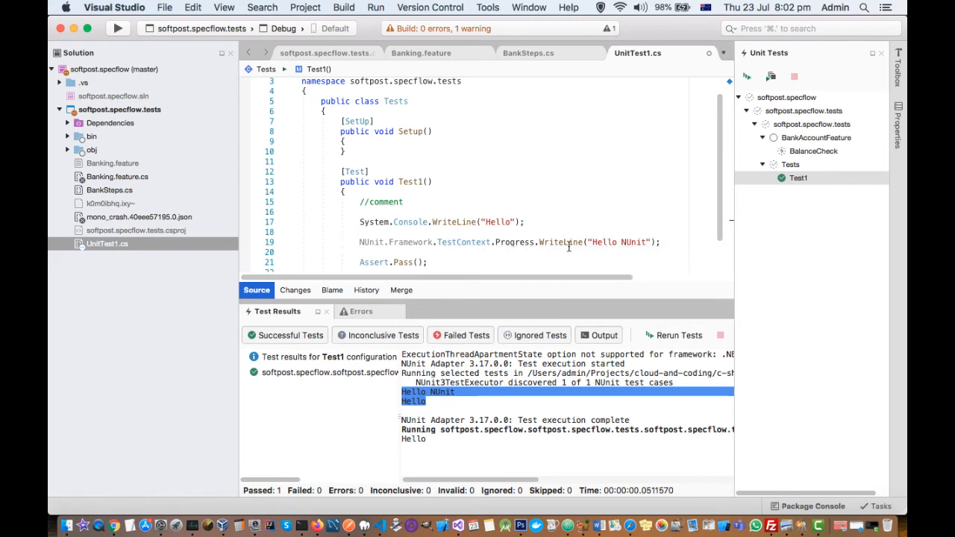
mouse_move(793, 260)
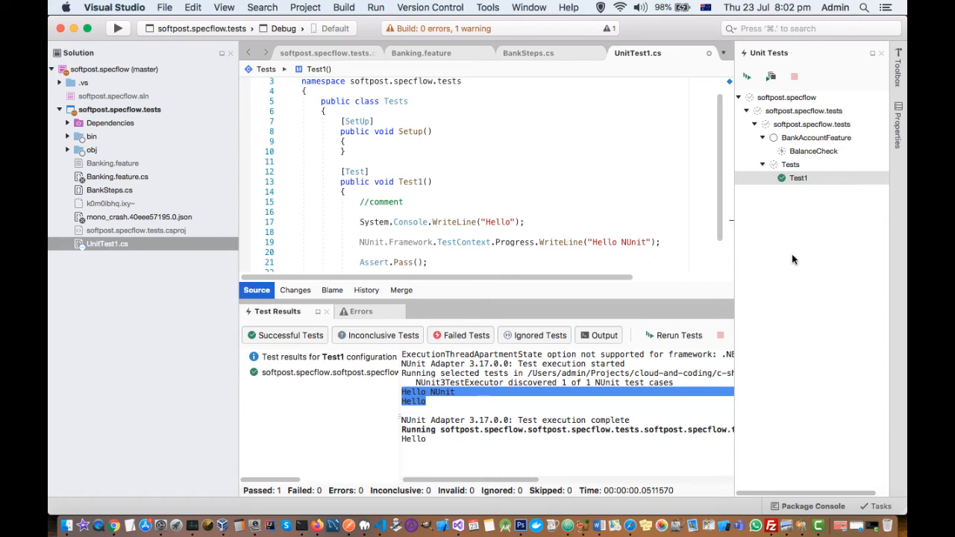